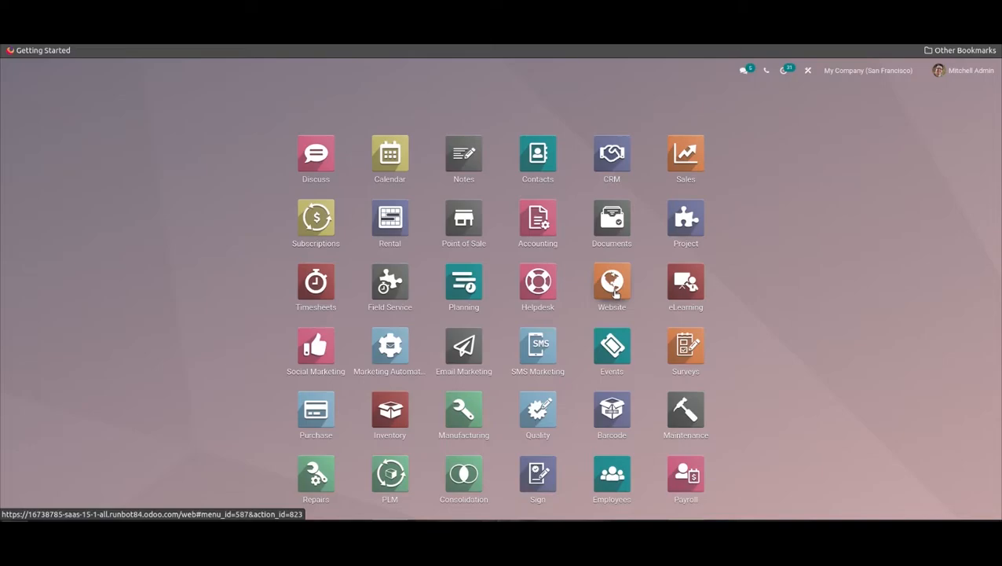
Launch the Website app from the Odoo home menu, reaching the eCommerce Dashboard
{"action": "left_click", "coordinate": [611, 281]}
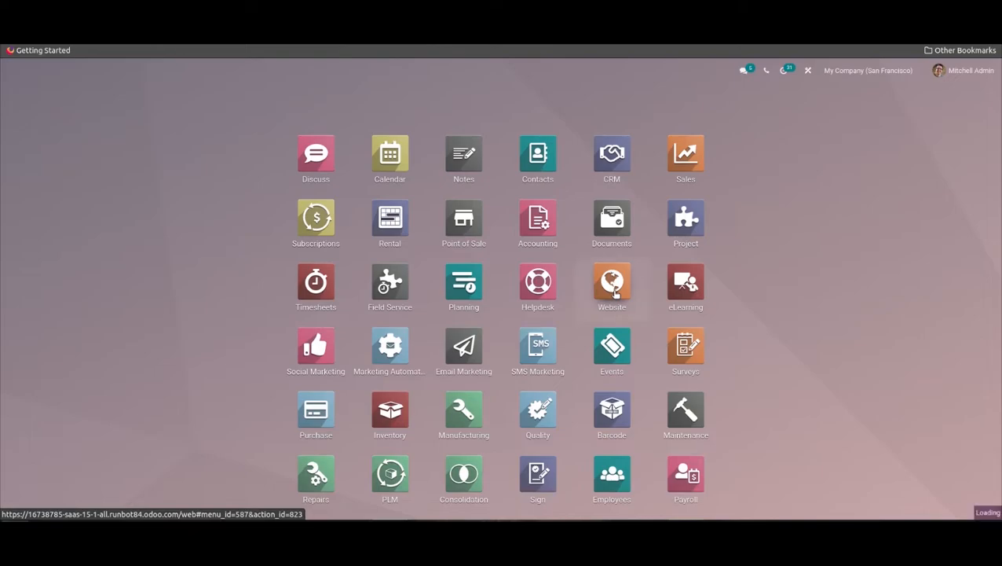
{"action": "left_click", "coordinate": [611, 280]}
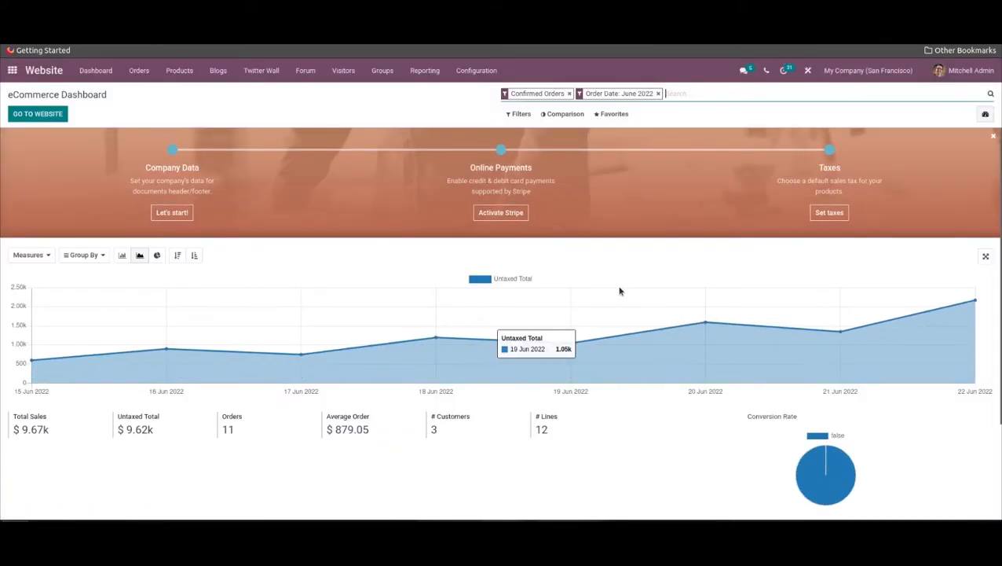
{"action": "mouse_move", "coordinate": [583, 287]}
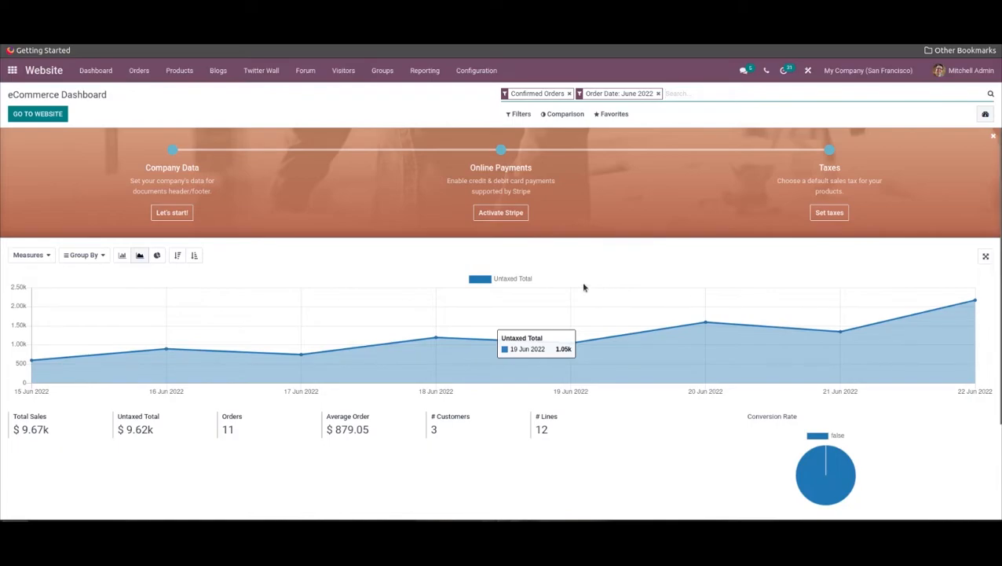
{"action": "mouse_move", "coordinate": [37, 113]}
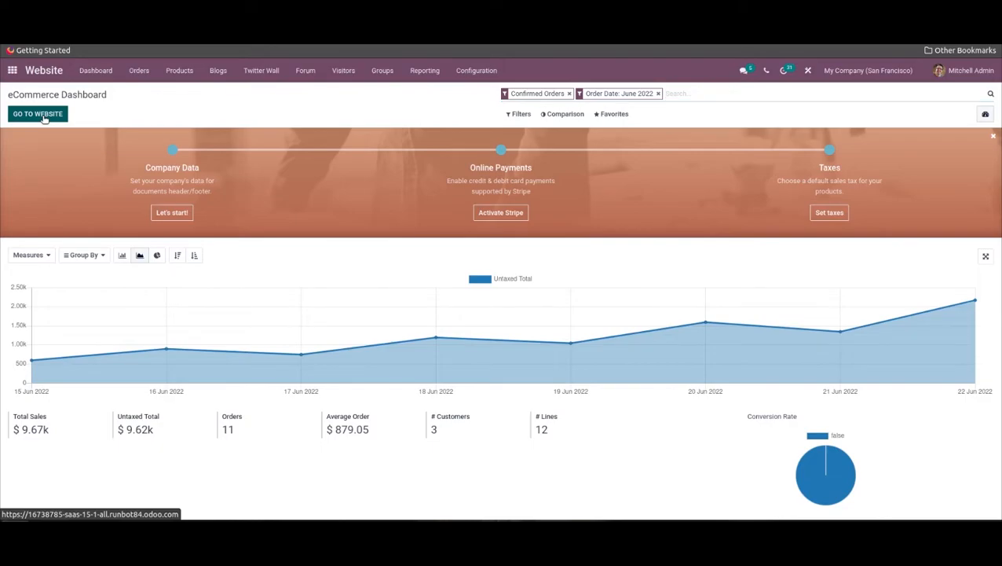
Go to the live website and bring the Contact us page into the editor
{"action": "left_click", "coordinate": [37, 114]}
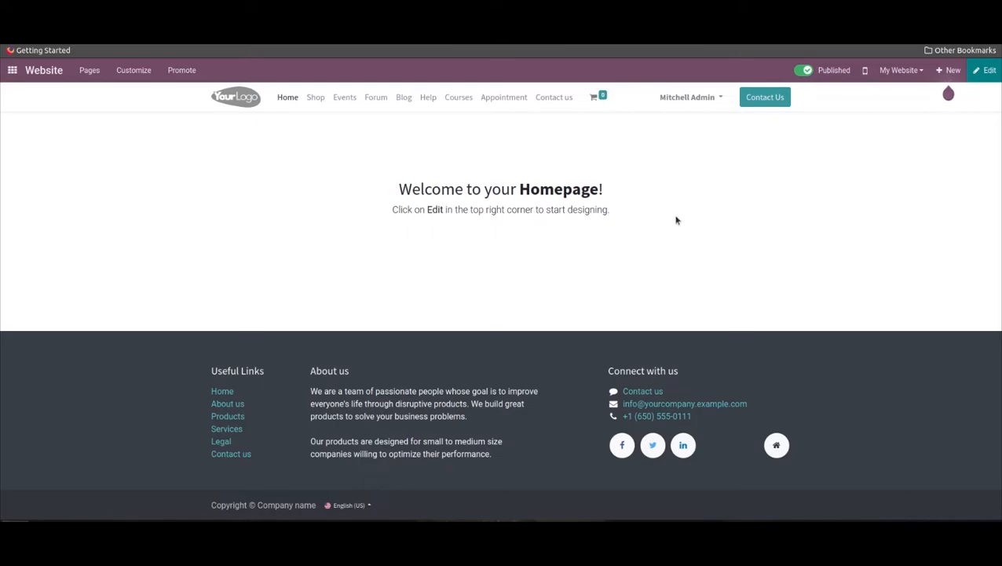
{"action": "mouse_move", "coordinate": [642, 208]}
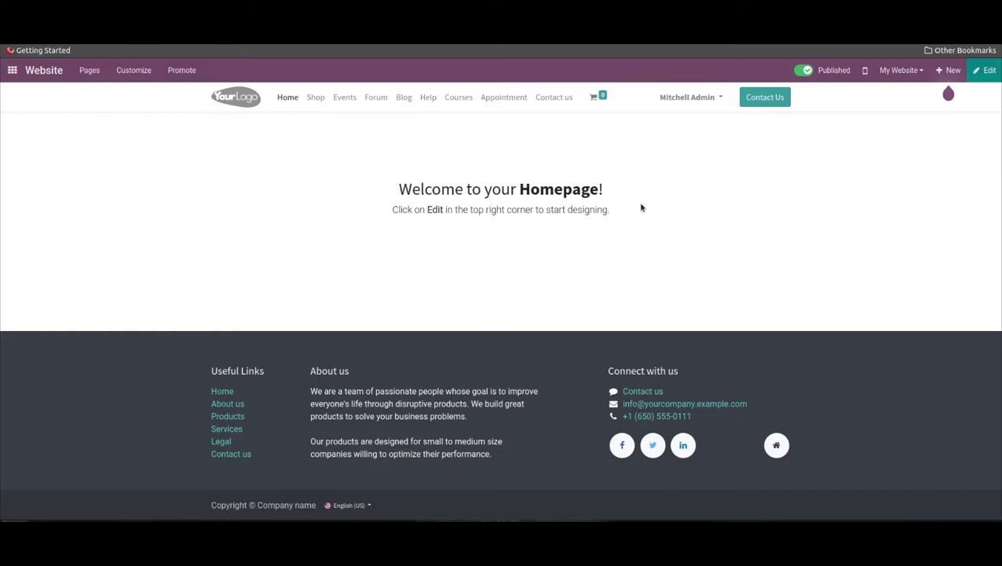
{"action": "left_click", "coordinate": [554, 96]}
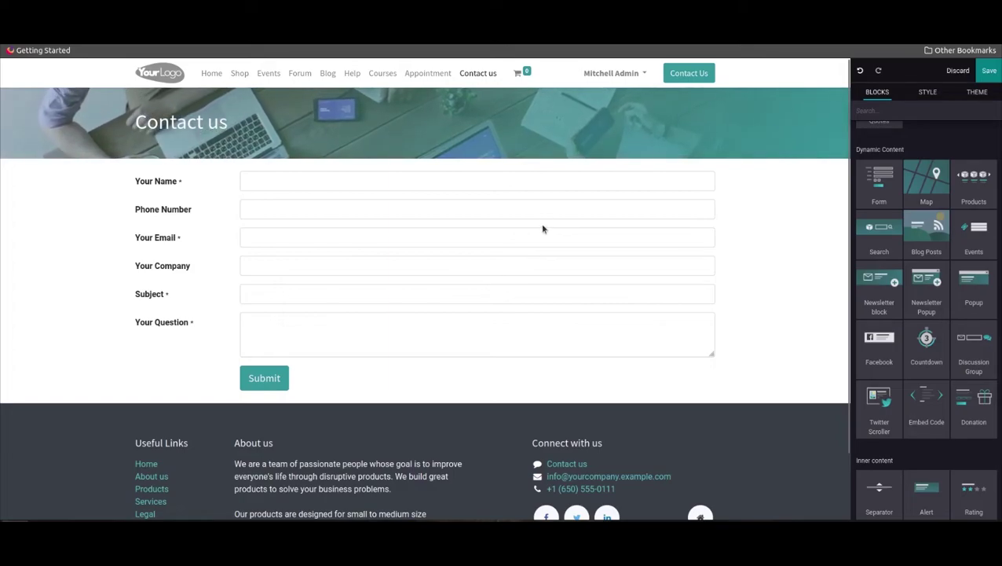
Select the contact form so its Form settings (action Send an E-mail) appear in the panel
{"action": "left_click", "coordinate": [477, 182]}
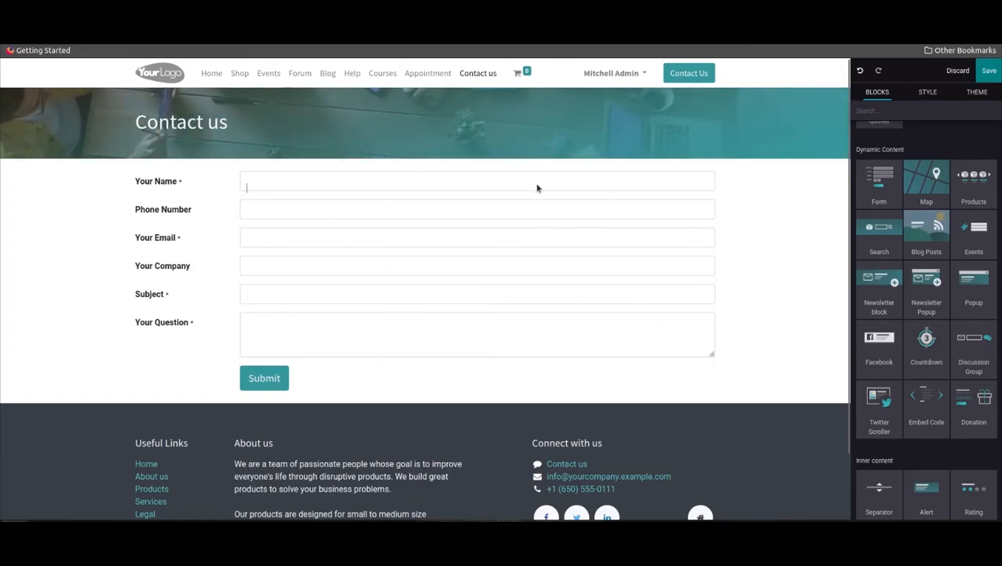
{"action": "left_click", "coordinate": [477, 180]}
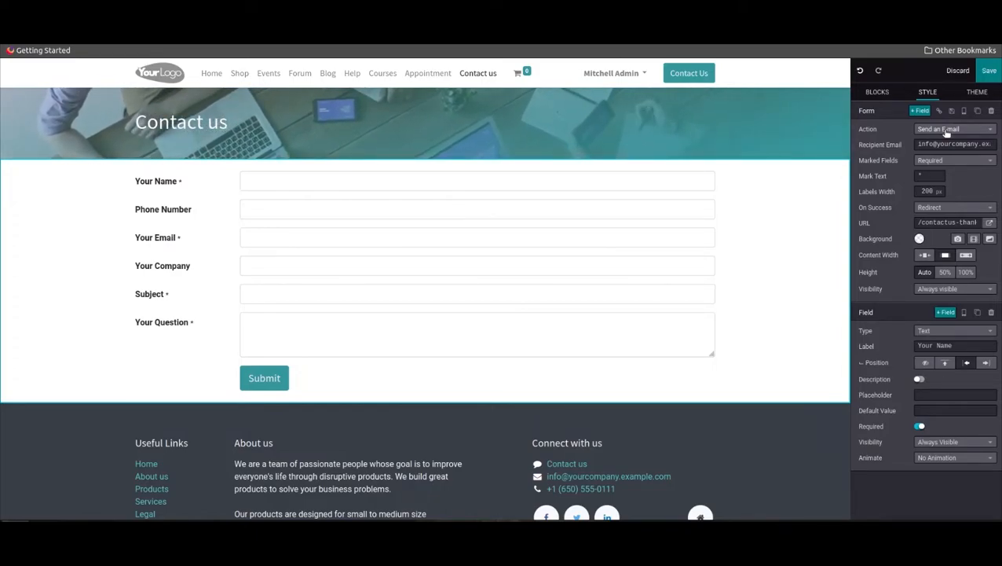
Change the form's Action from Send an E-mail to Create a Customer
{"action": "left_click", "coordinate": [953, 129]}
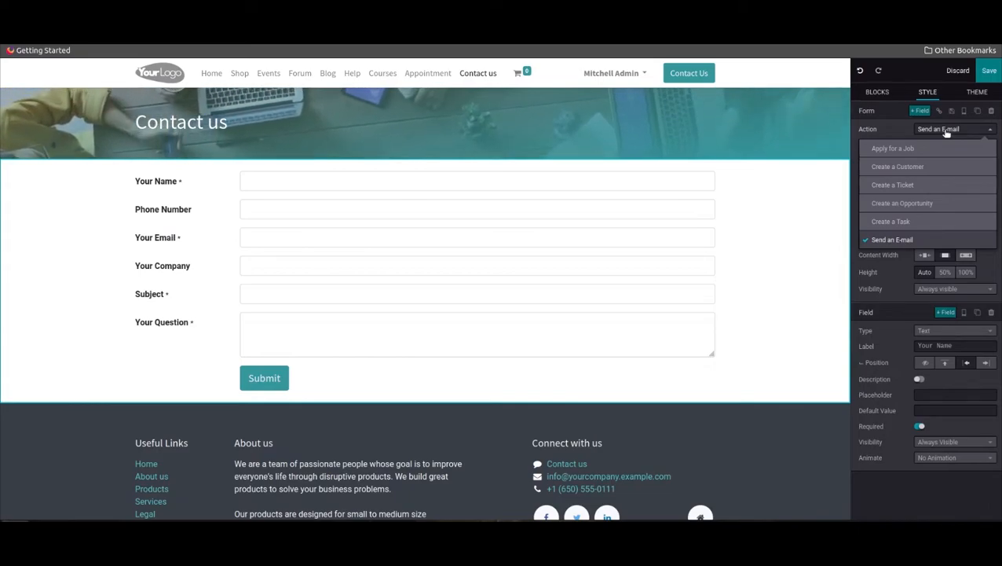
{"action": "mouse_move", "coordinate": [947, 167]}
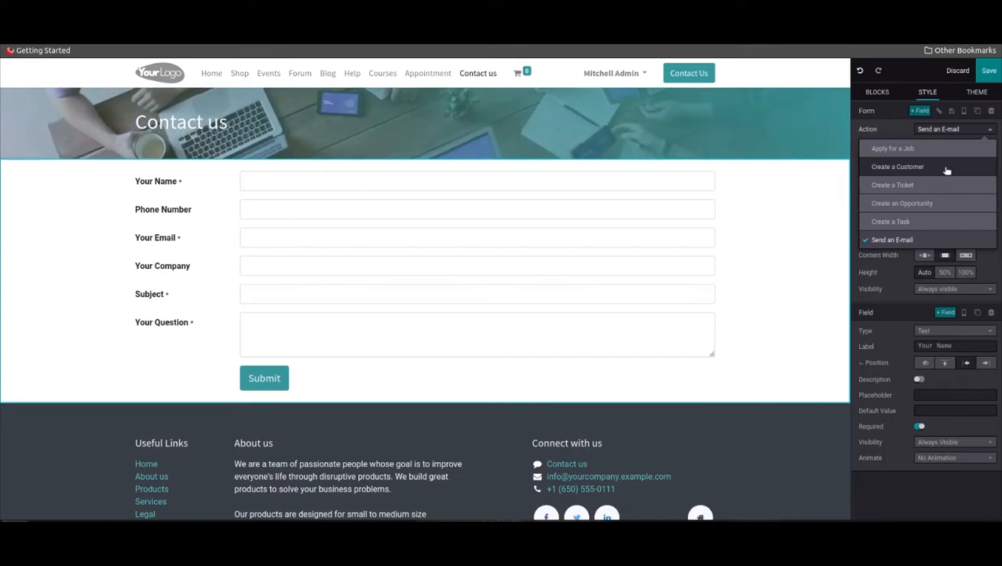
{"action": "left_click", "coordinate": [898, 166]}
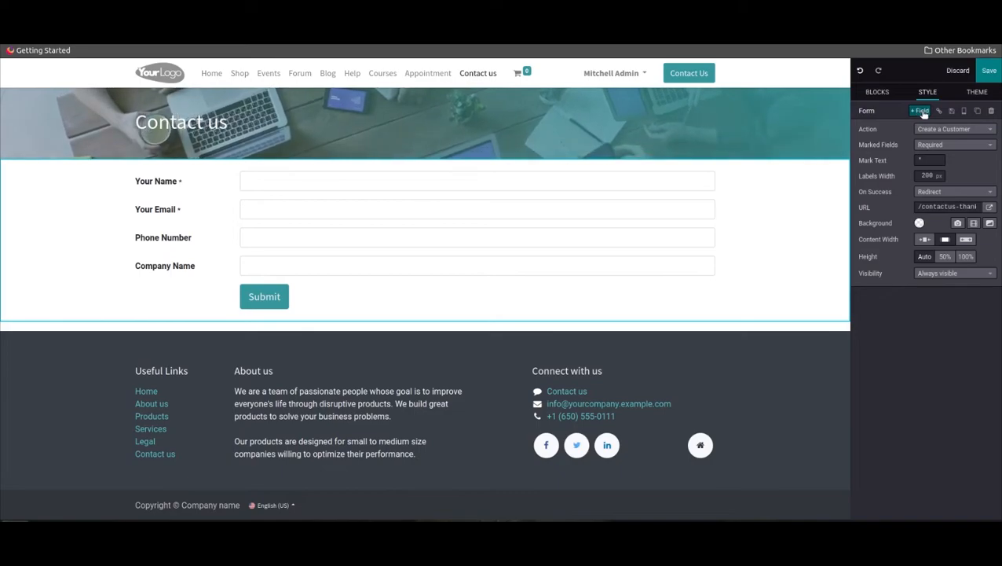
{"action": "mouse_move", "coordinate": [920, 110]}
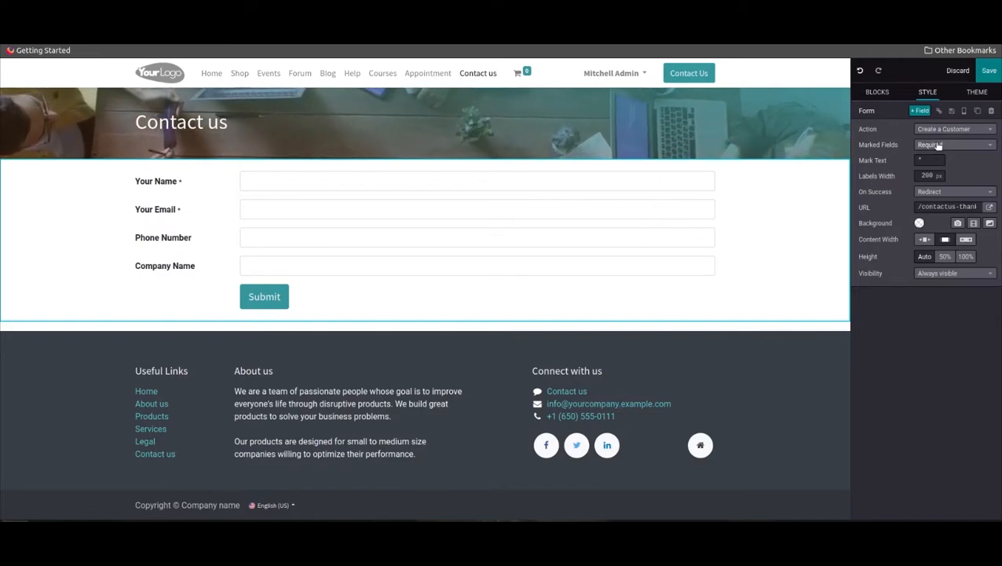
{"action": "left_click", "coordinate": [953, 145]}
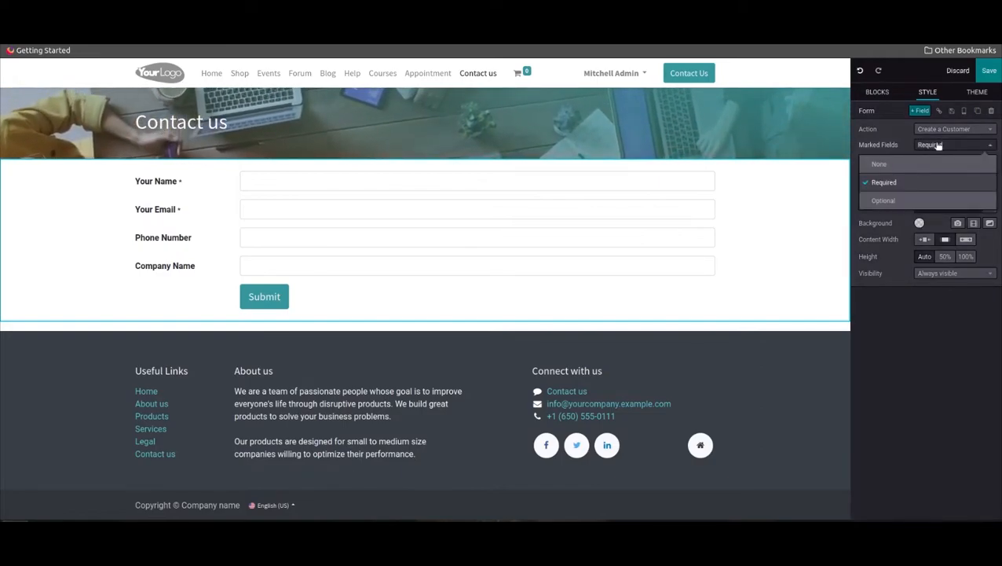
{"action": "left_click", "coordinate": [884, 181]}
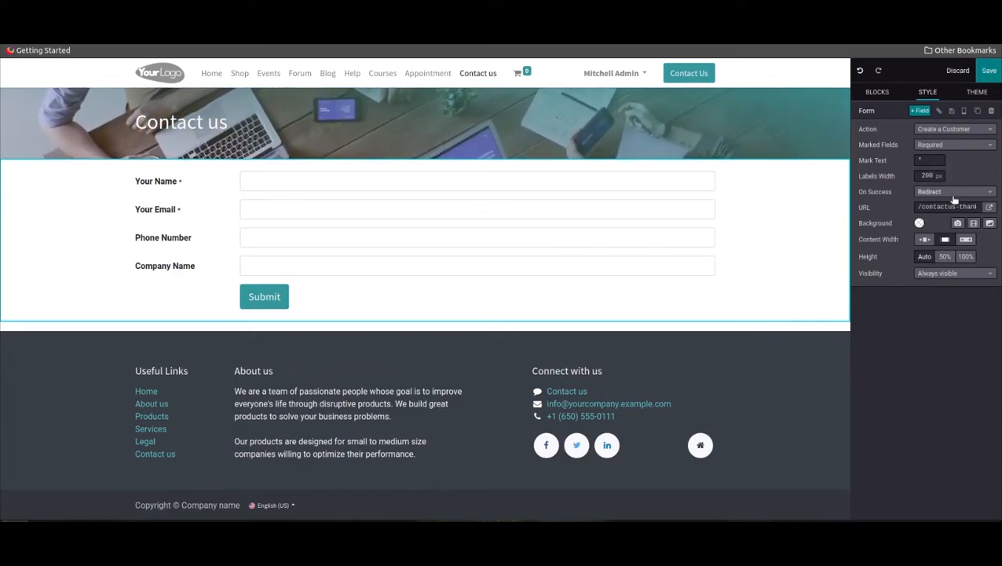
{"action": "left_click", "coordinate": [955, 192]}
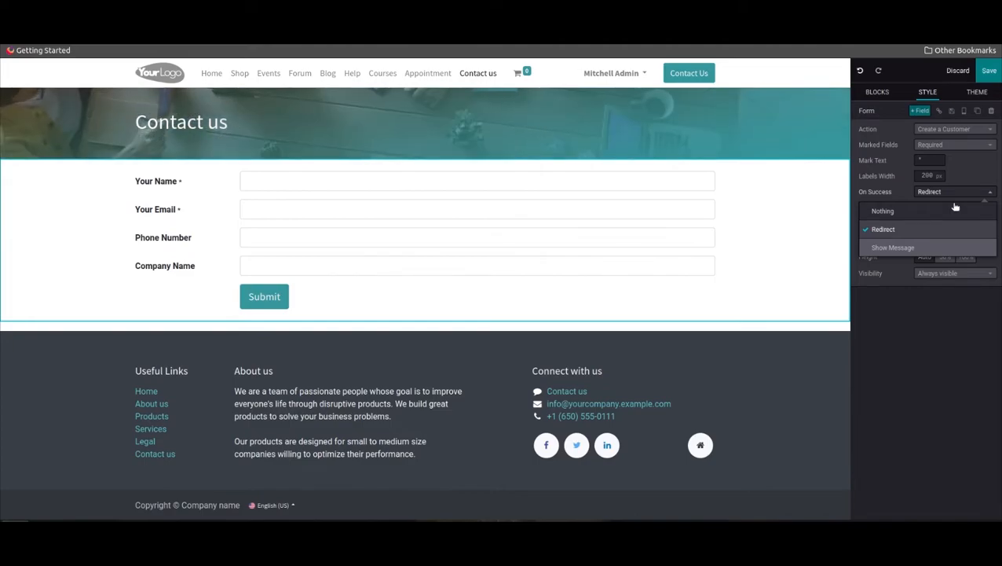
{"action": "left_click", "coordinate": [883, 229]}
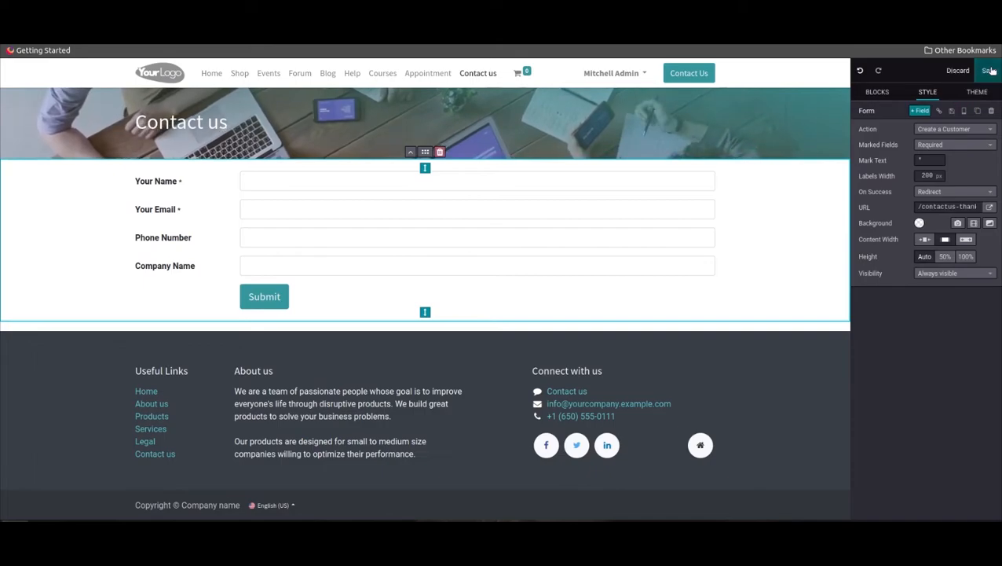
Save the edited Contact us page so the customer form goes live
{"action": "left_click", "coordinate": [990, 70]}
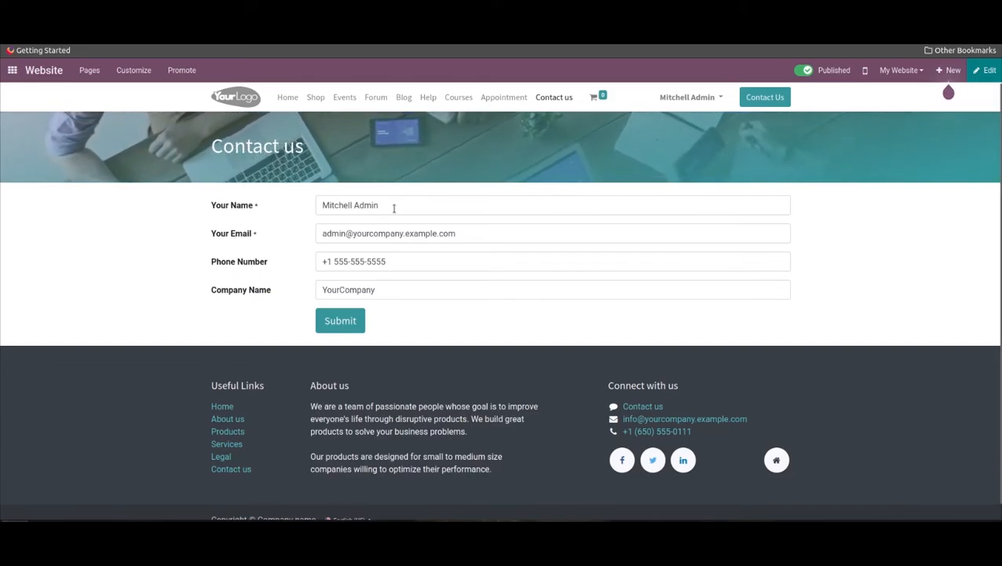
{"action": "left_click", "coordinate": [552, 205]}
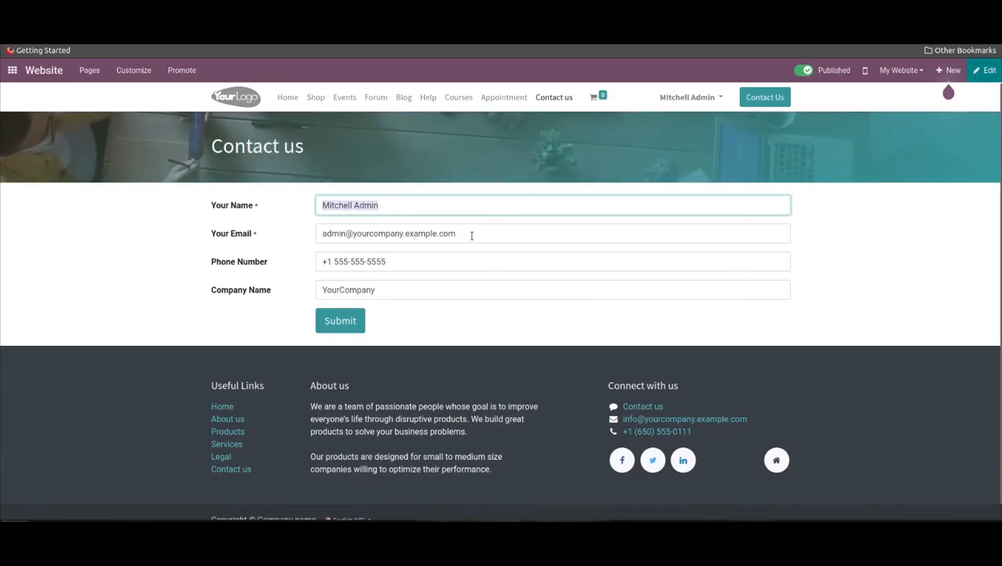
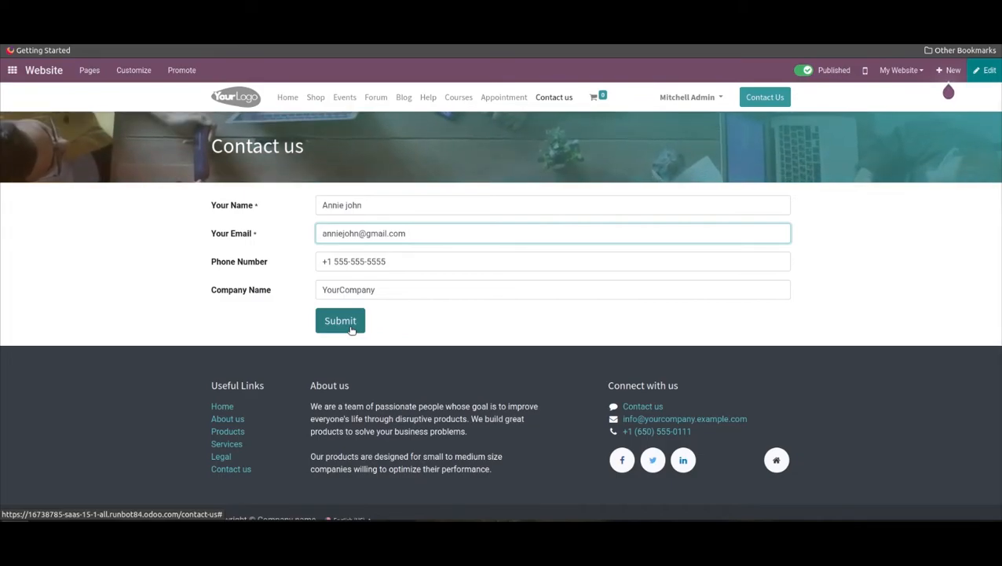
{"action": "left_click", "coordinate": [347, 321]}
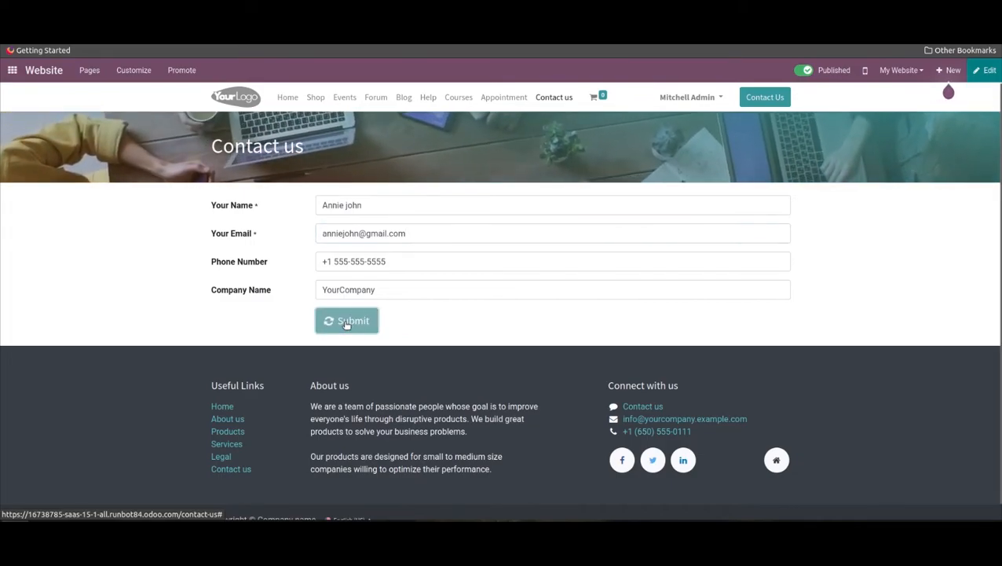
Confirm the submission and reach the Thank You page
{"action": "left_click", "coordinate": [346, 320]}
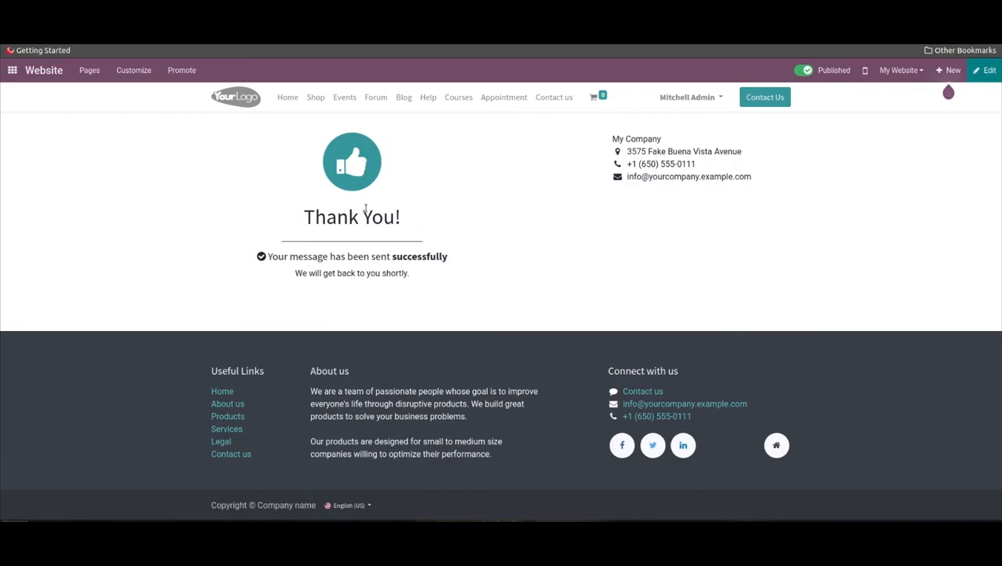
{"action": "mouse_move", "coordinate": [340, 194]}
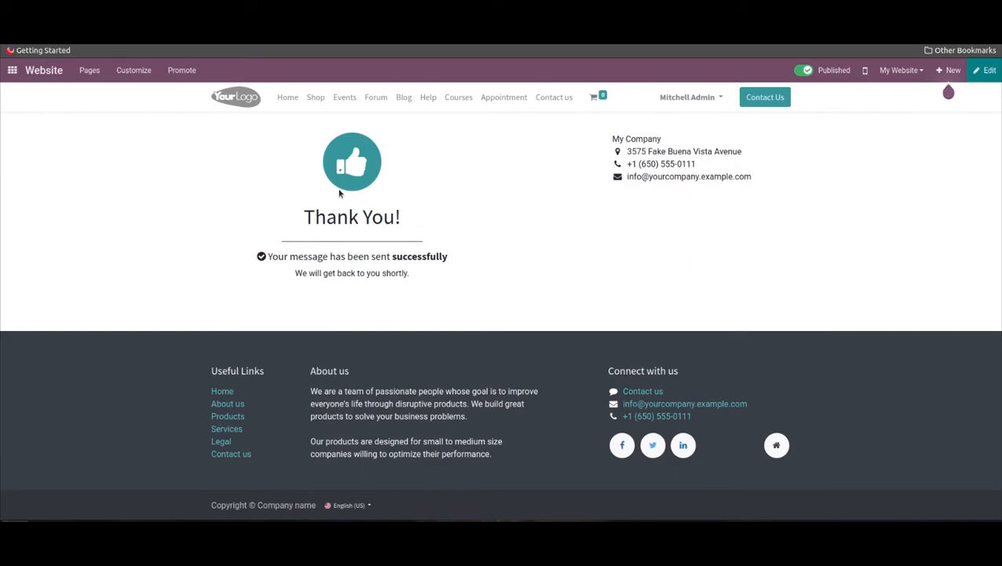
{"action": "mouse_move", "coordinate": [328, 183]}
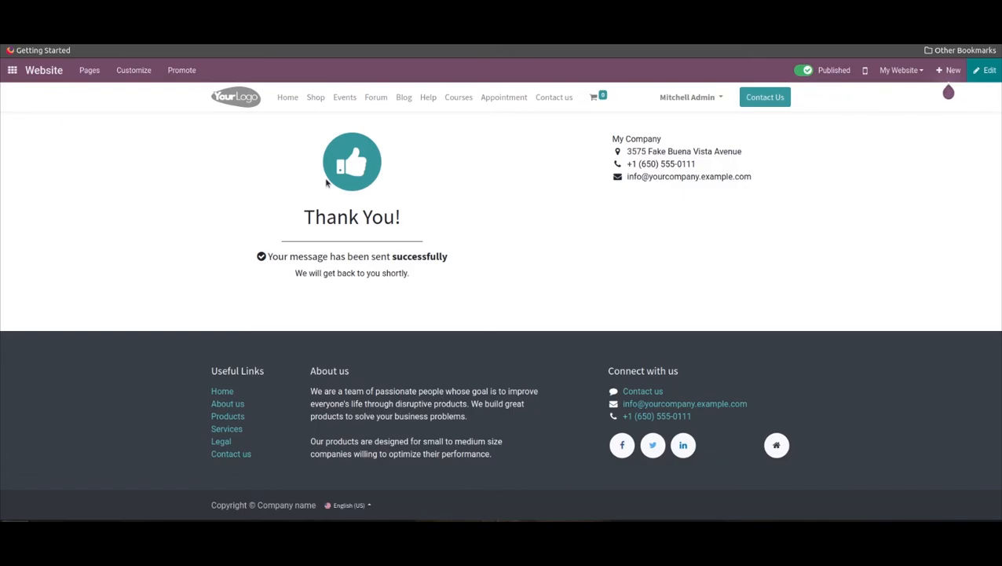
{"action": "mouse_move", "coordinate": [252, 178]}
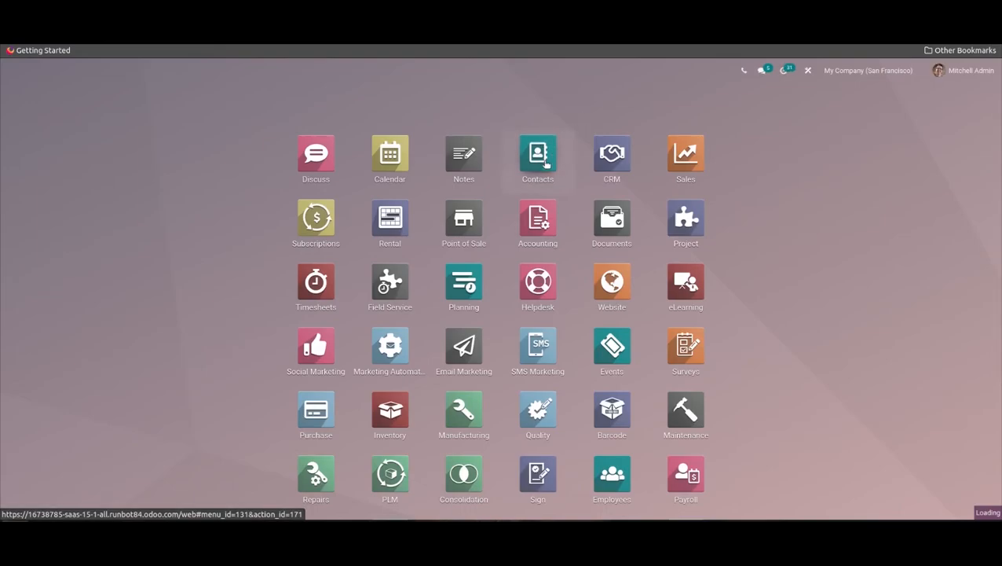
{"action": "left_click", "coordinate": [537, 152]}
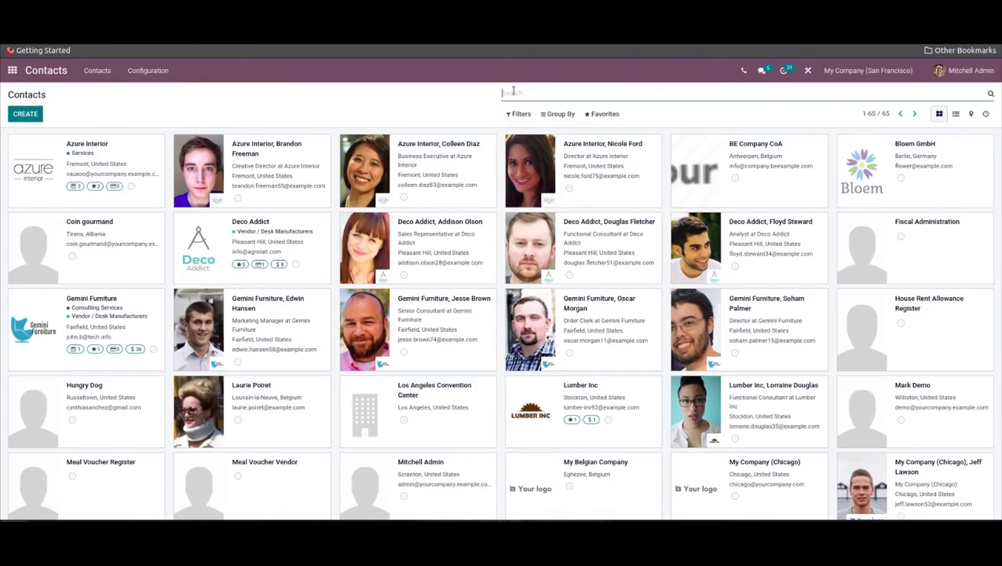
{"action": "type", "text": "ann"}
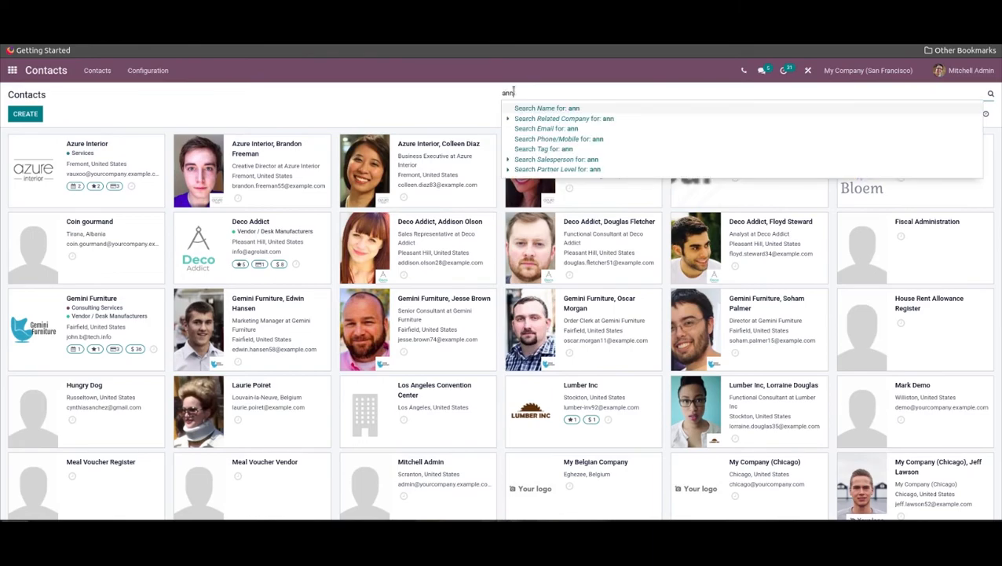
{"action": "left_click", "coordinate": [547, 107]}
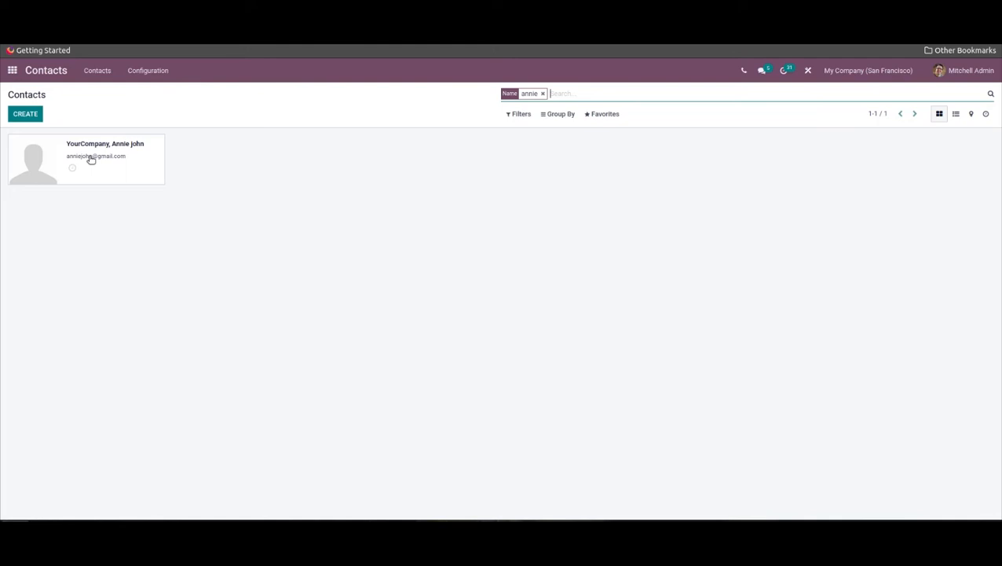
{"action": "left_click", "coordinate": [86, 157]}
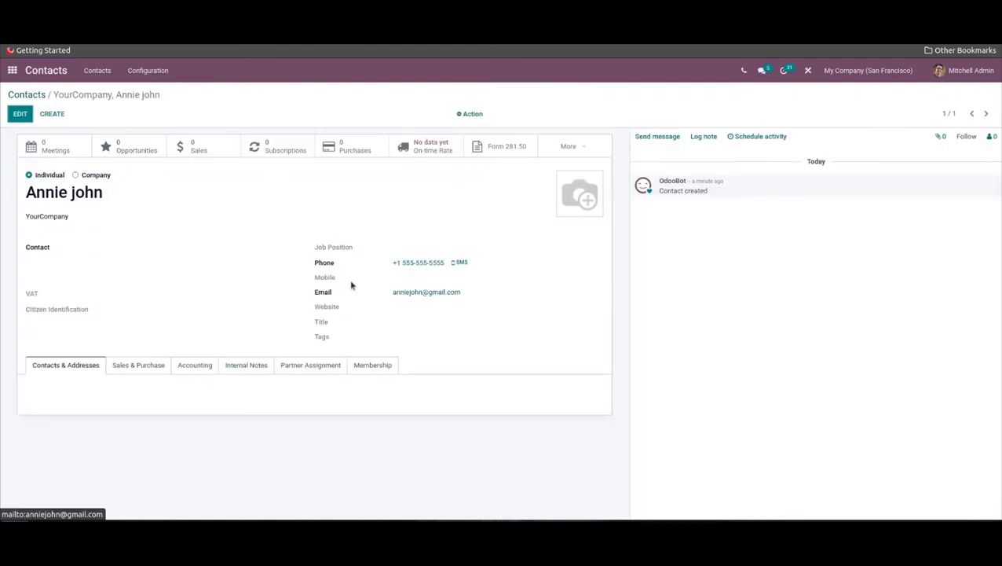
{"action": "mouse_move", "coordinate": [293, 258]}
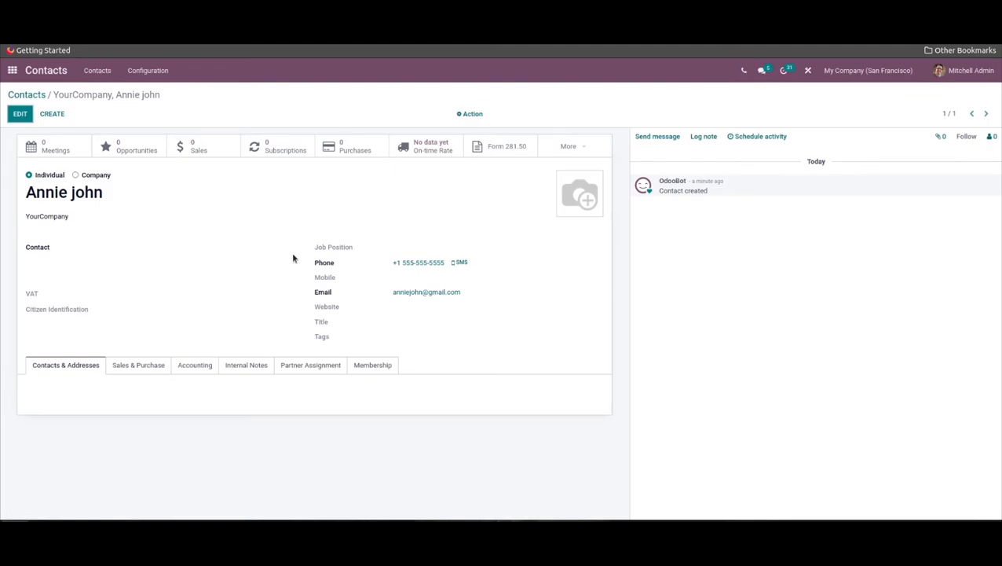
{"action": "mouse_move", "coordinate": [347, 281]}
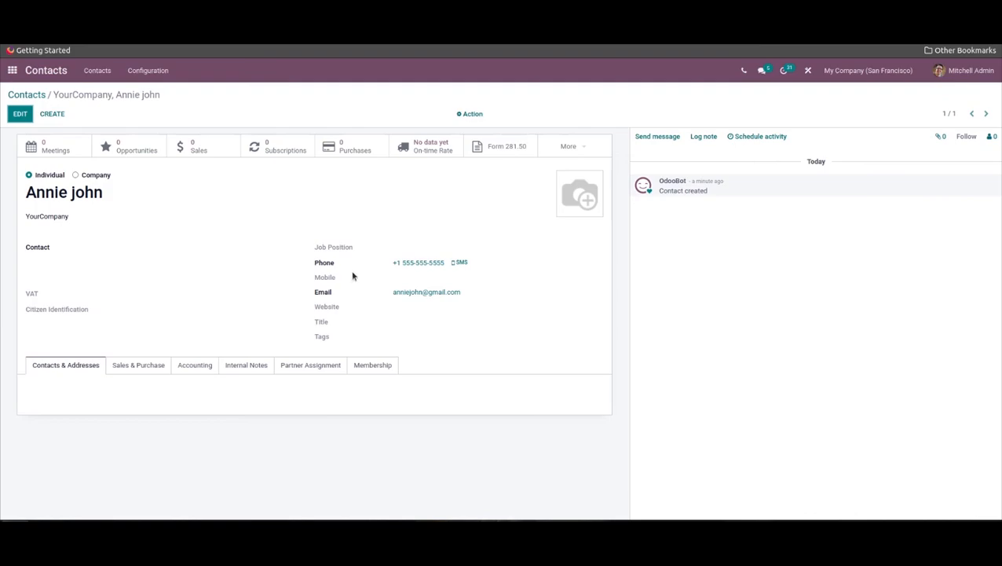
{"action": "mouse_move", "coordinate": [603, 243]}
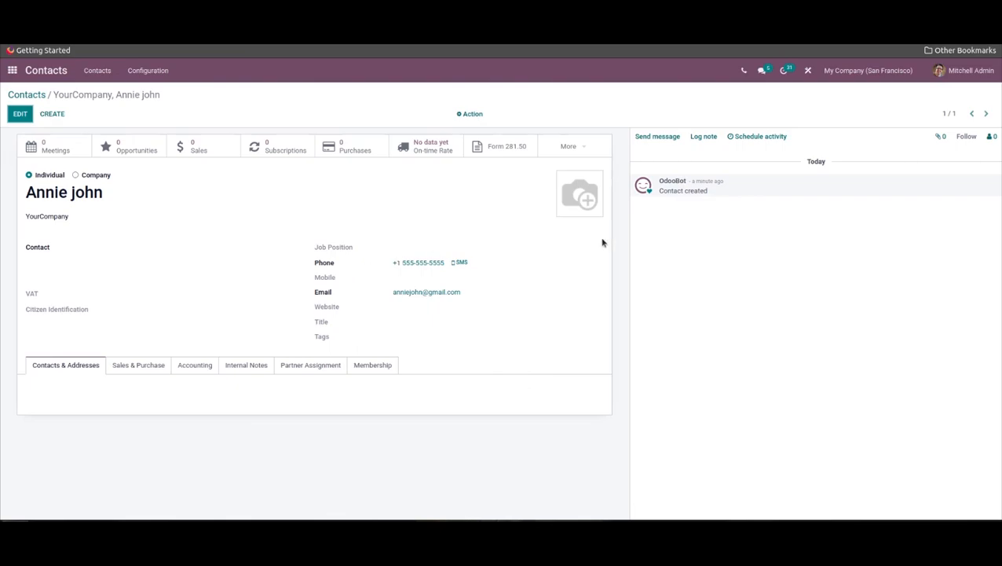